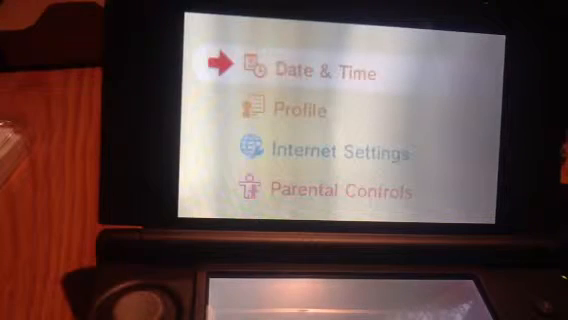
- Bring up the Date & Time screen prompting for today's date
click(330, 68)
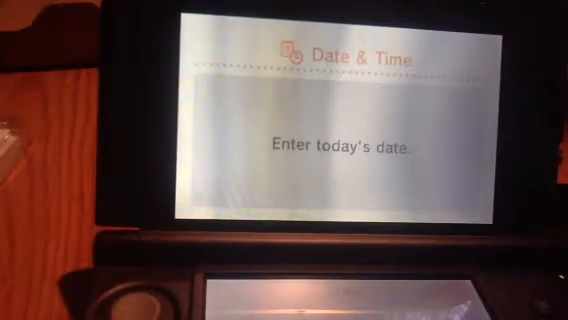